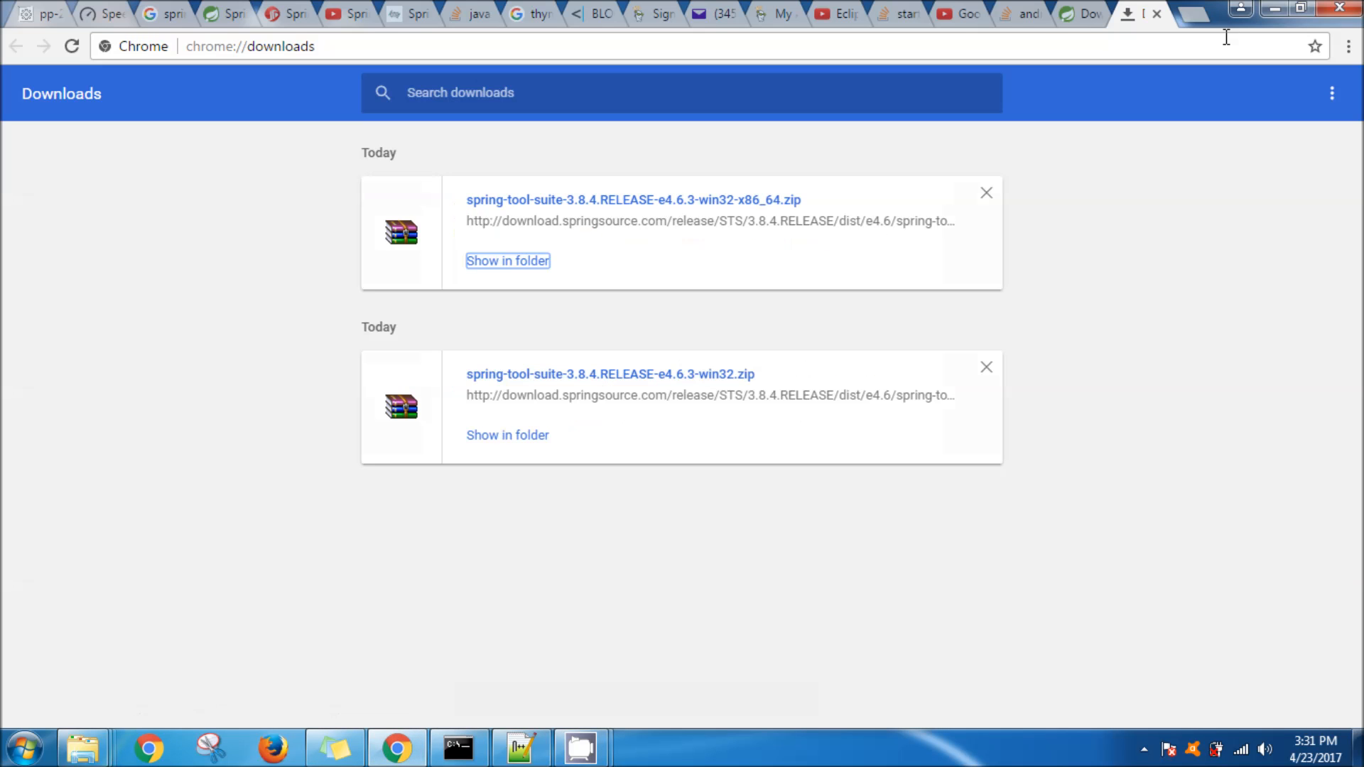
{"action": "mouse_move", "coordinate": [1150, 100]}
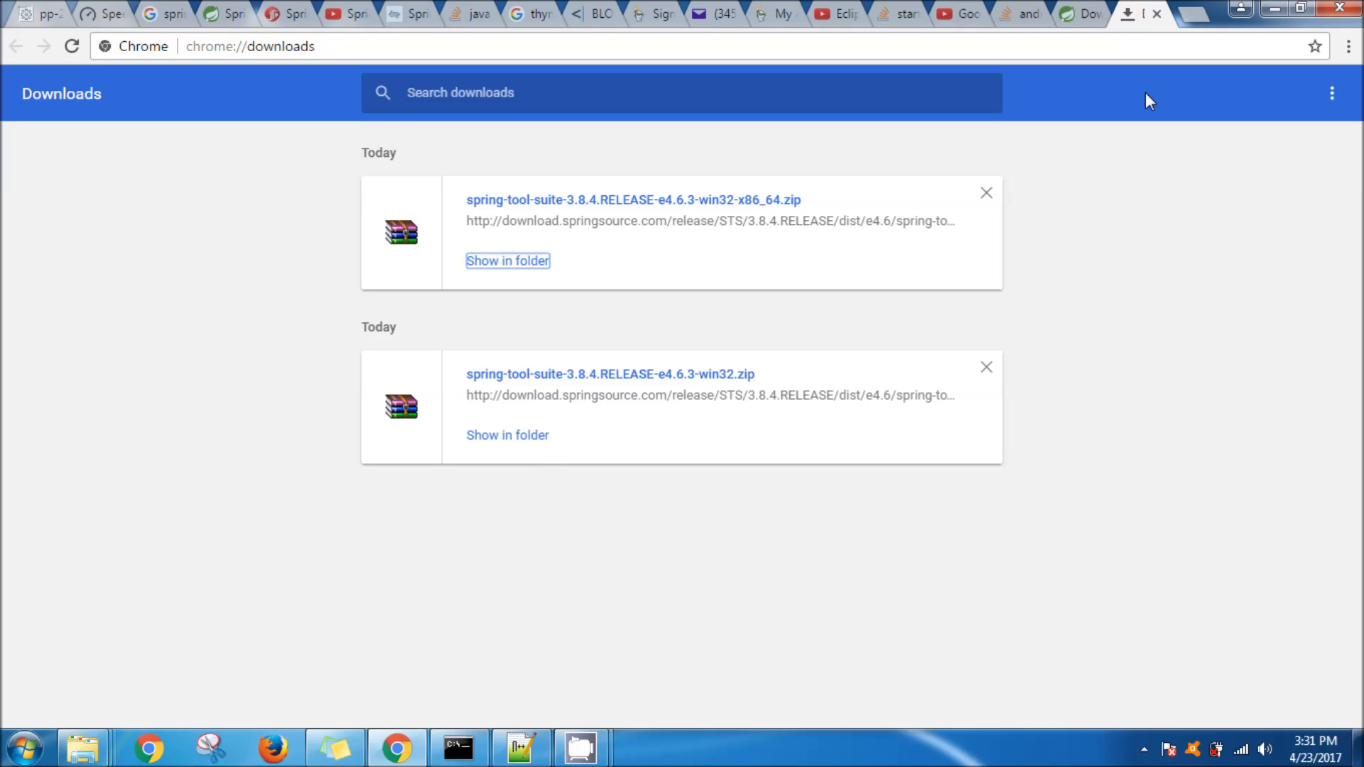
Switch to the Spring Tool Suite downloads tab and open a new blank tab
{"action": "left_click", "coordinate": [1078, 14]}
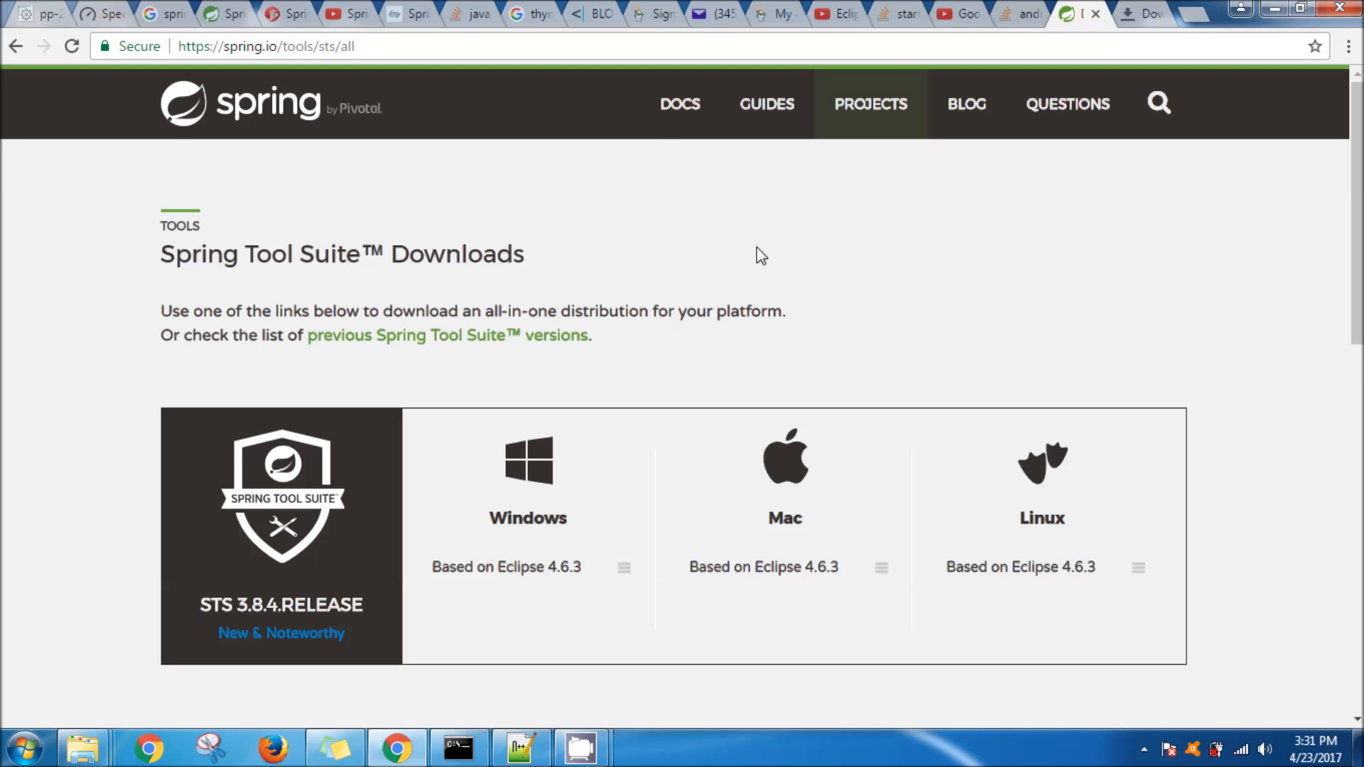
{"action": "left_click", "coordinate": [1117, 14]}
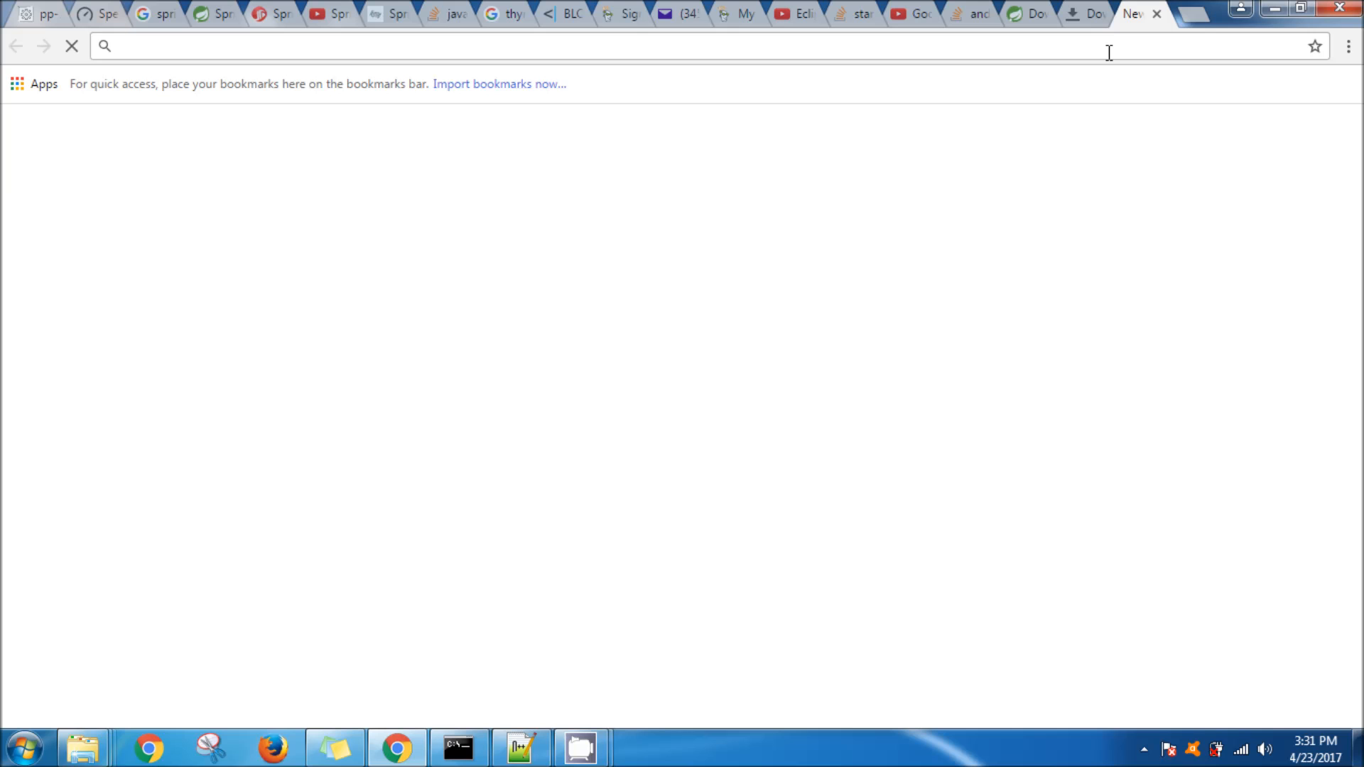
Search Google for 'download 64 bit sts' and open the 'Download STS - Spring' result
{"action": "type", "text": "d"}
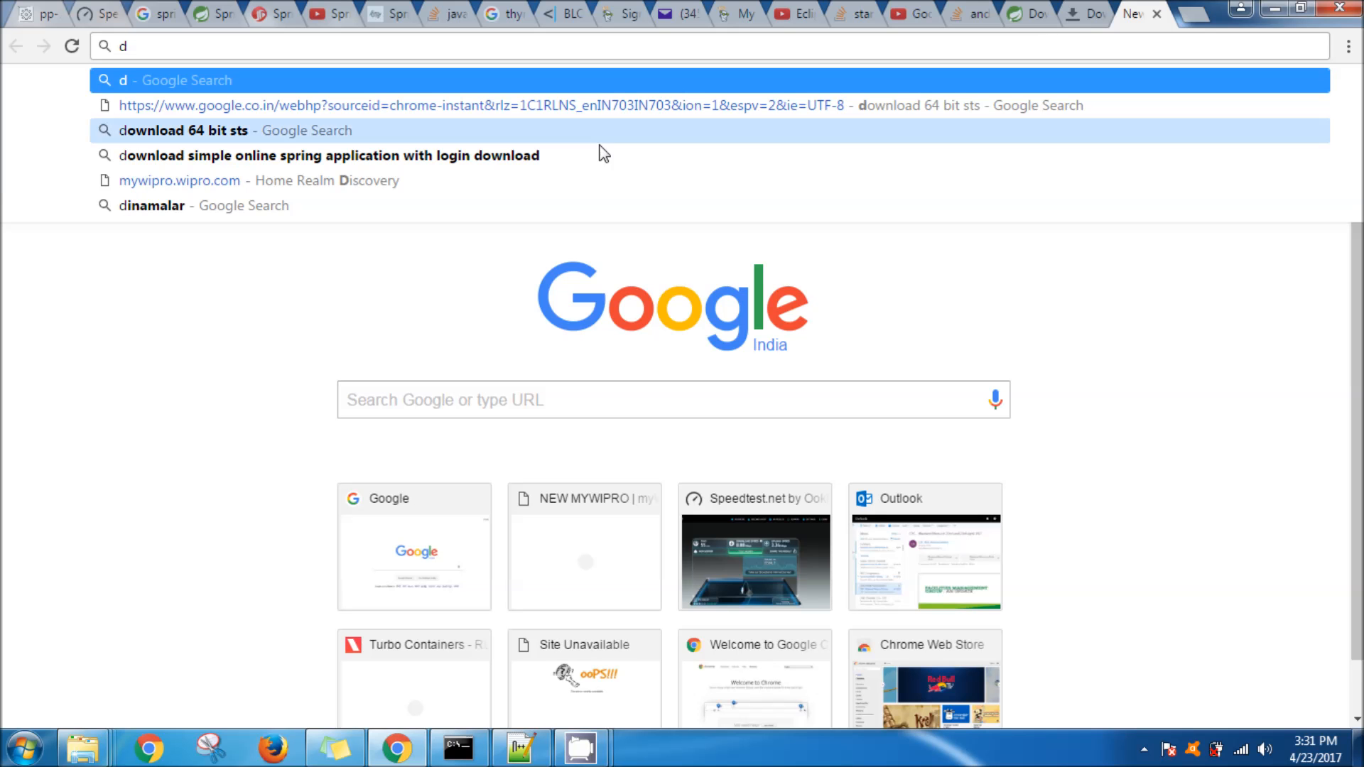
{"action": "left_click", "coordinate": [182, 131]}
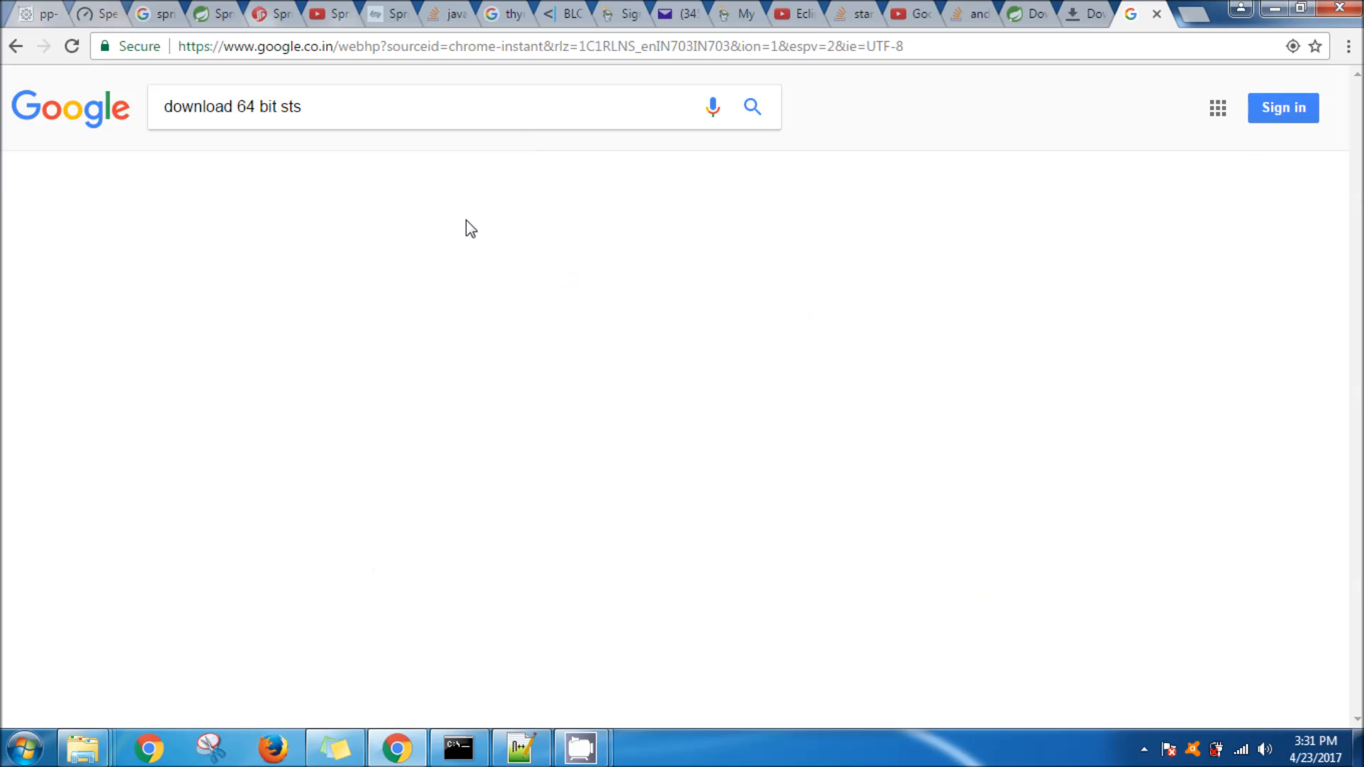
{"action": "left_click", "coordinate": [752, 107]}
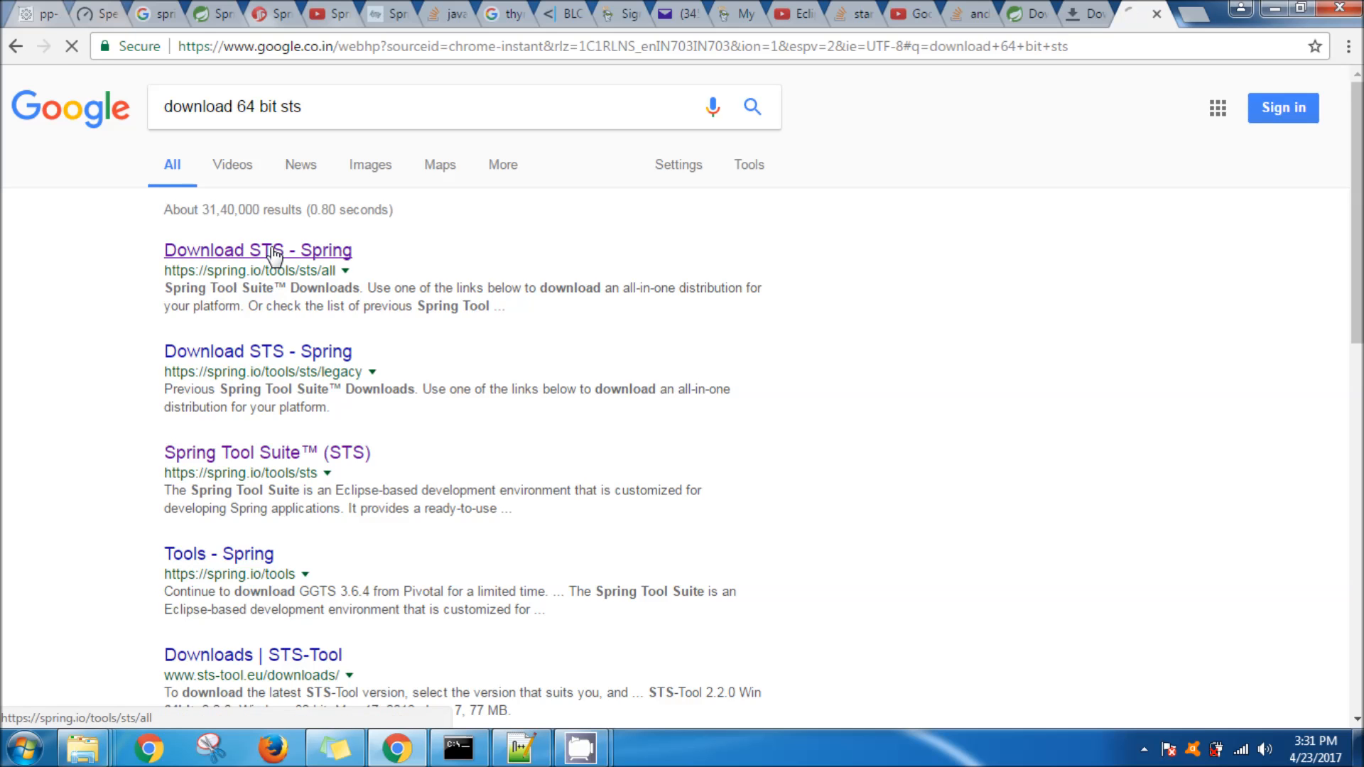
{"action": "left_click", "coordinate": [257, 251]}
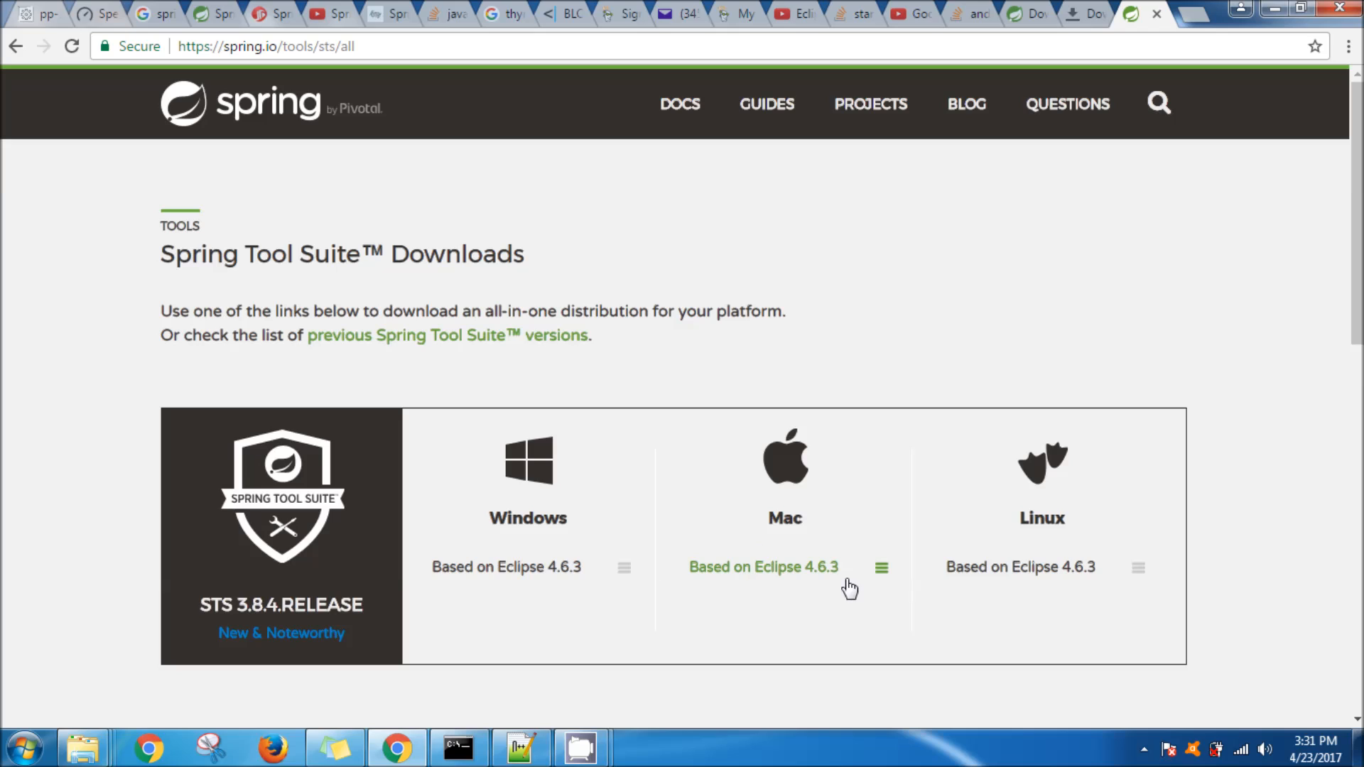
{"action": "left_click", "coordinate": [622, 567]}
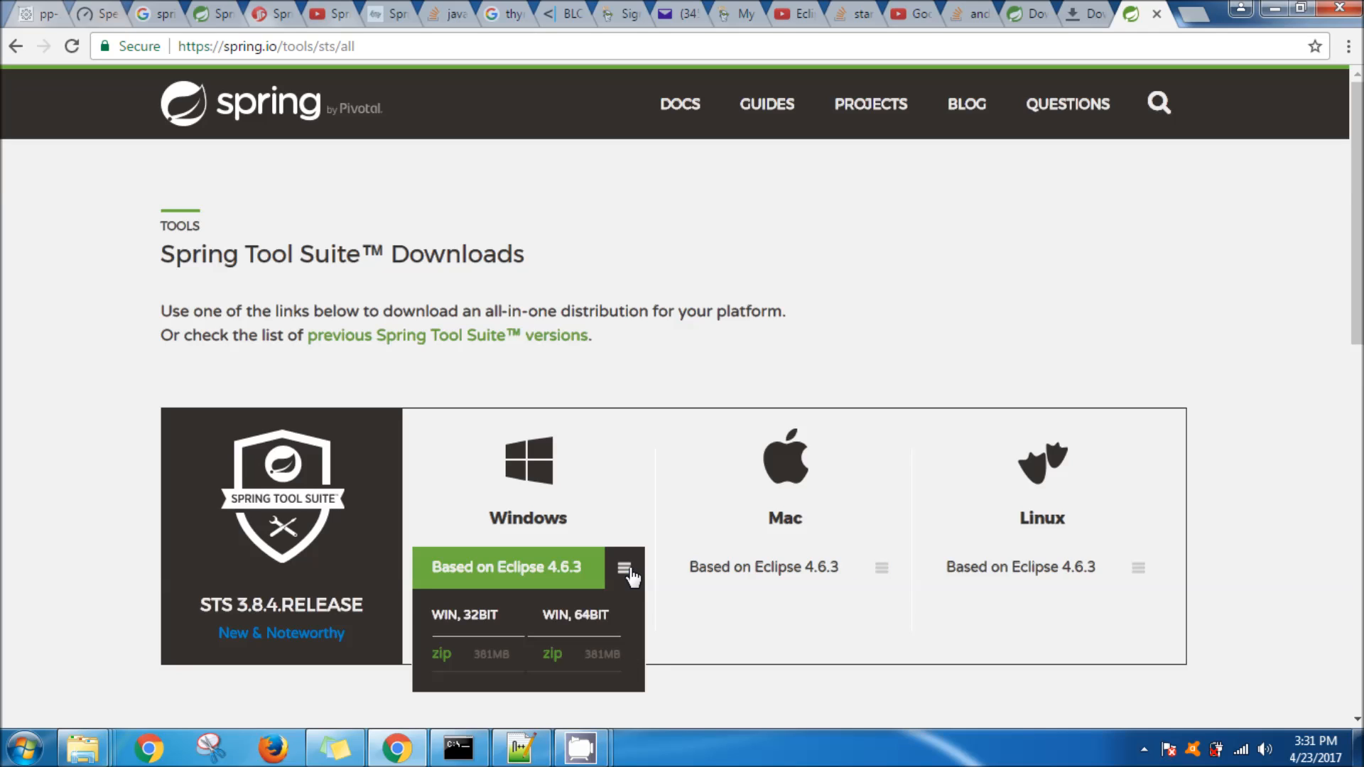
{"action": "left_click", "coordinate": [624, 567]}
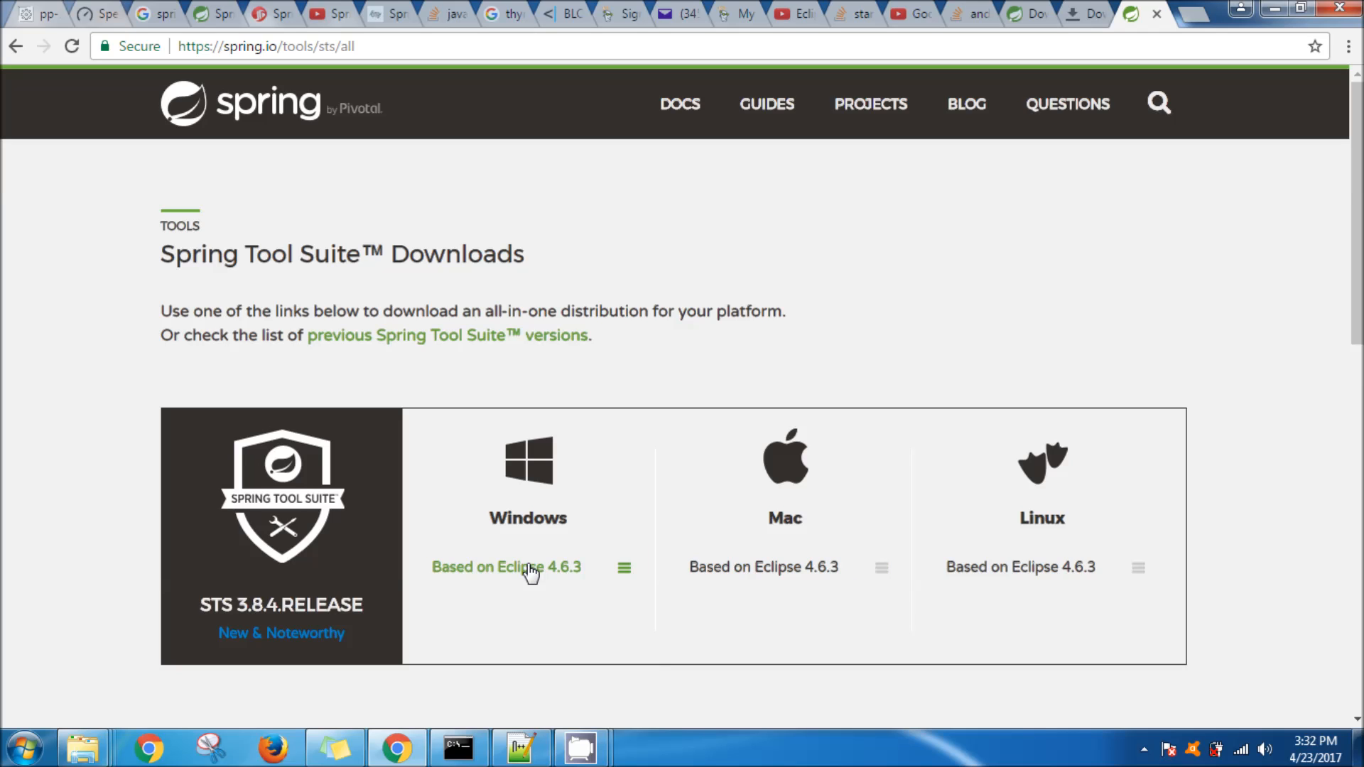
{"action": "mouse_move", "coordinate": [751, 603]}
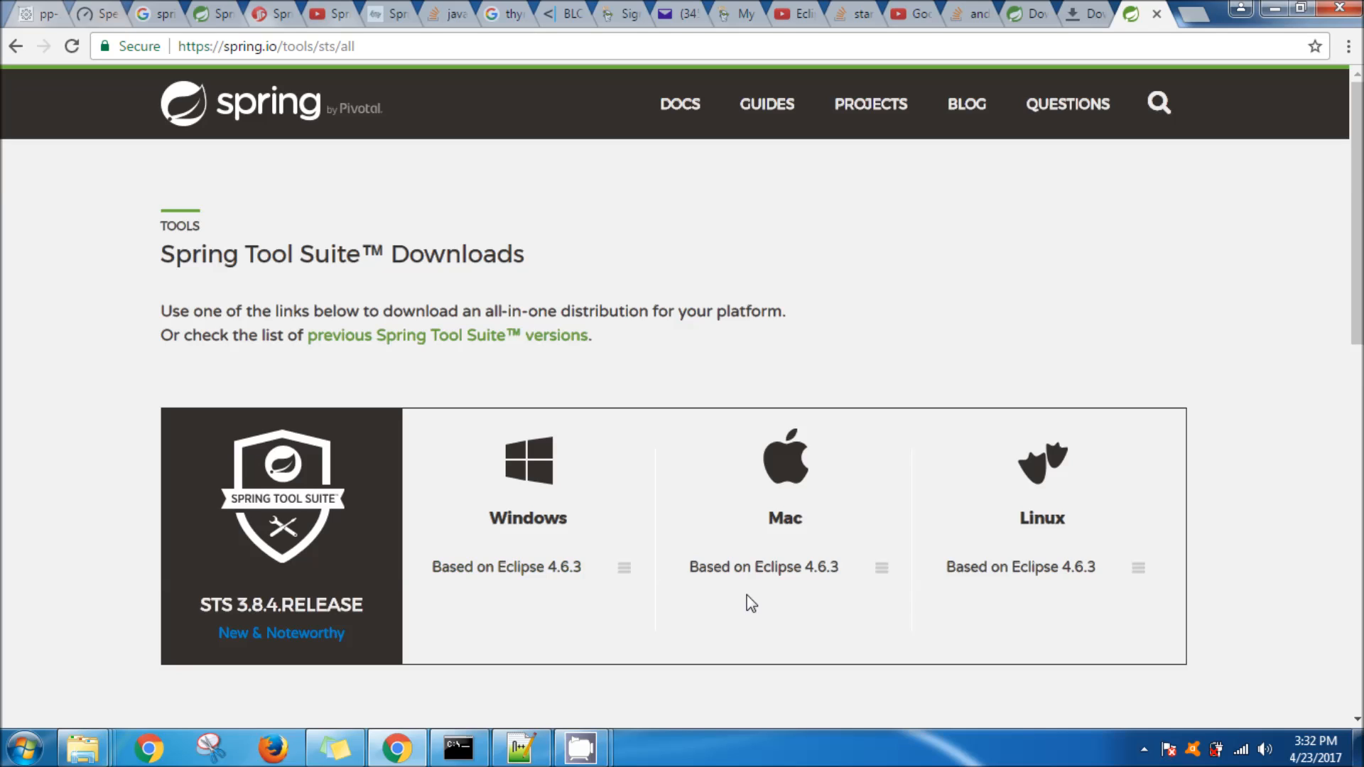
{"action": "mouse_move", "coordinate": [625, 570]}
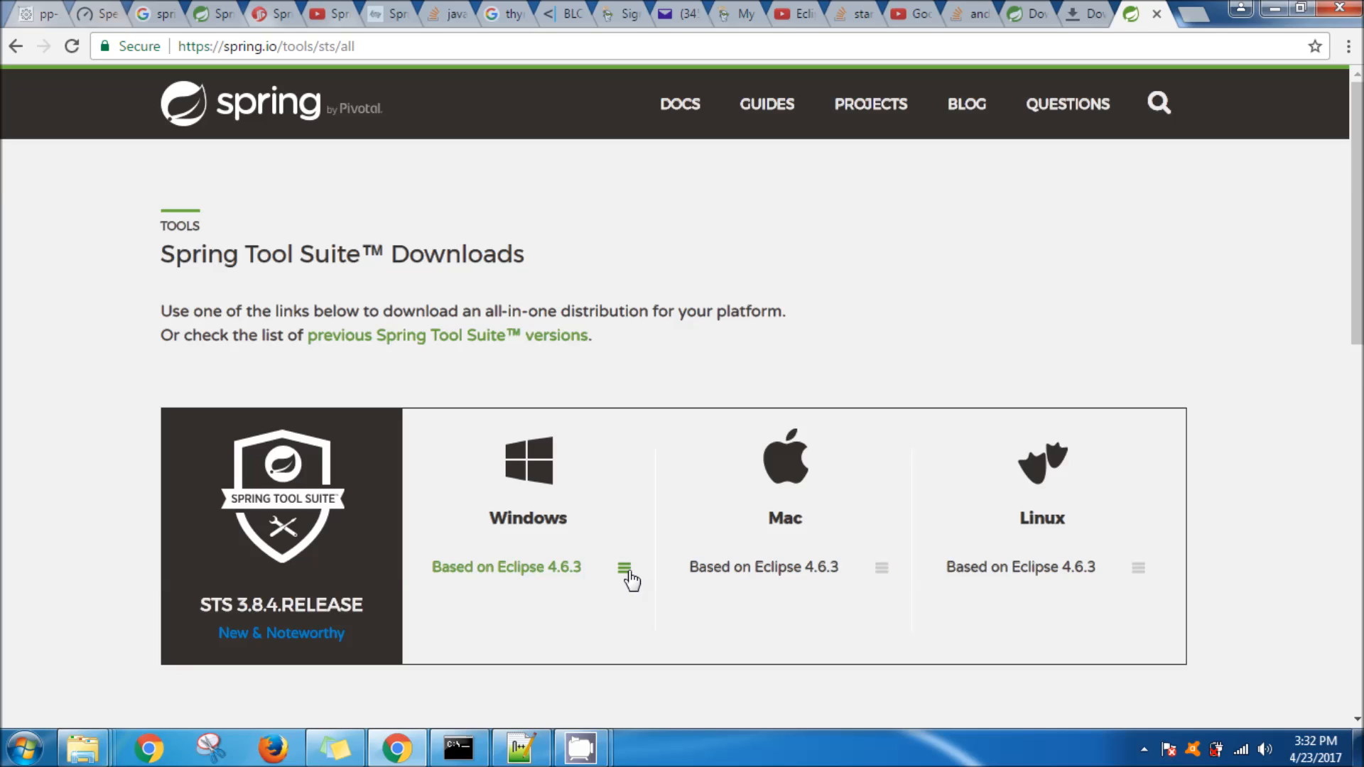
{"action": "left_click", "coordinate": [625, 567]}
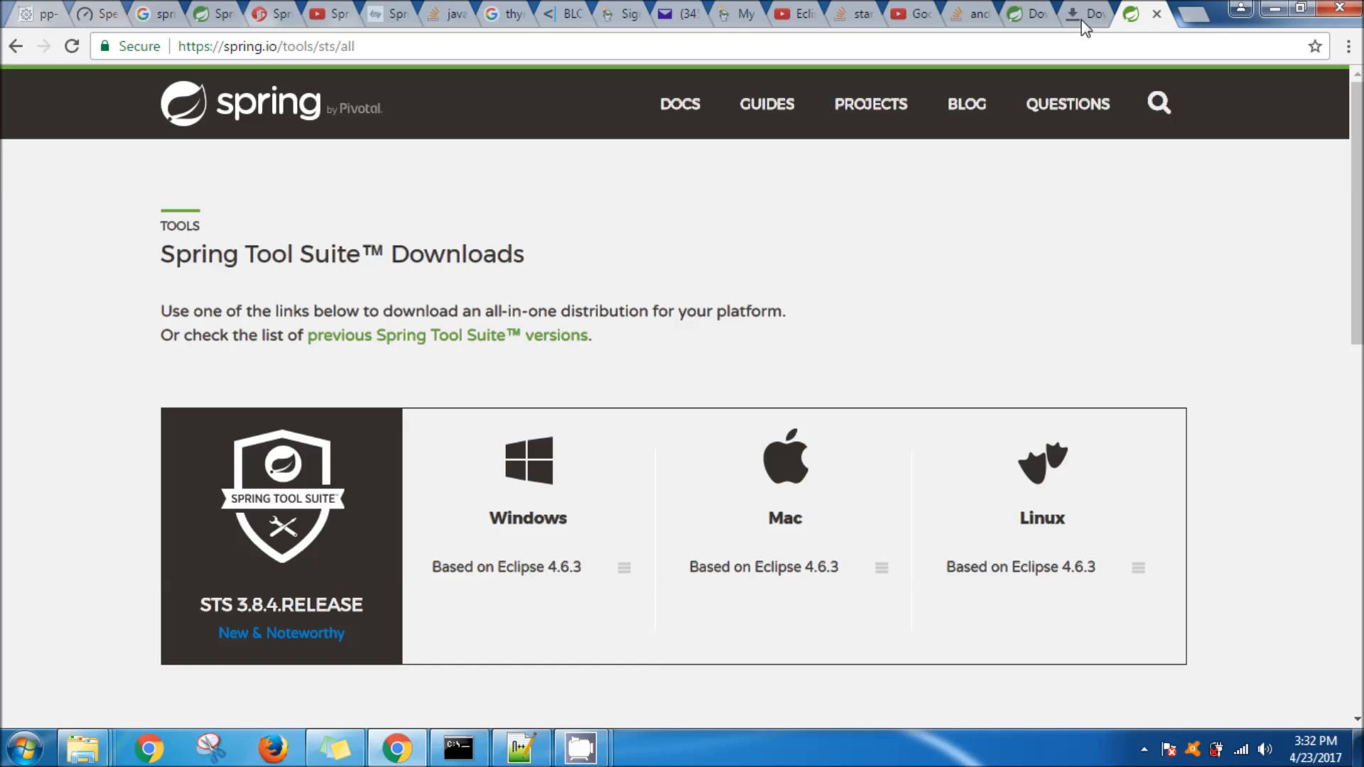
Revisit the Downloads tab, then bring the extracted sts-3.8.4.RELEASE Explorer window forward
{"action": "left_click", "coordinate": [1087, 15]}
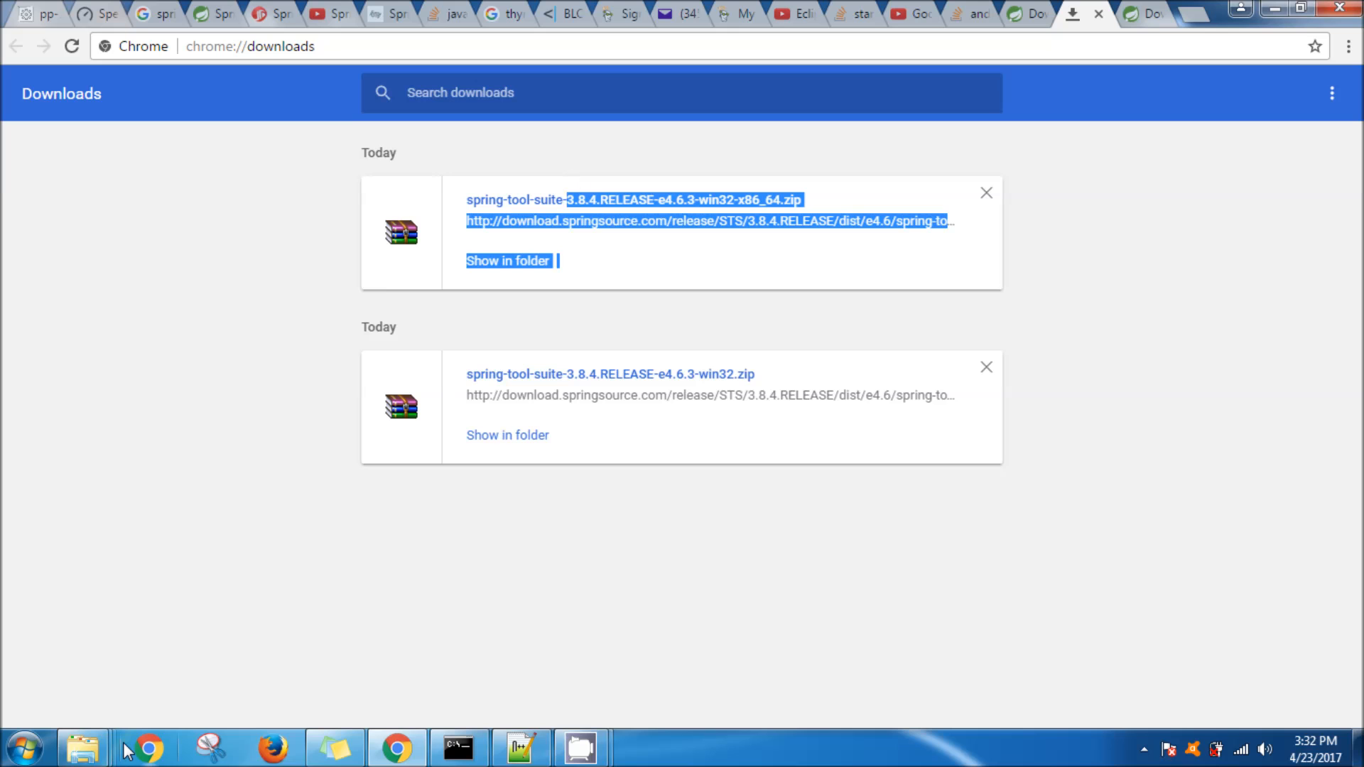
{"action": "left_click", "coordinate": [507, 260]}
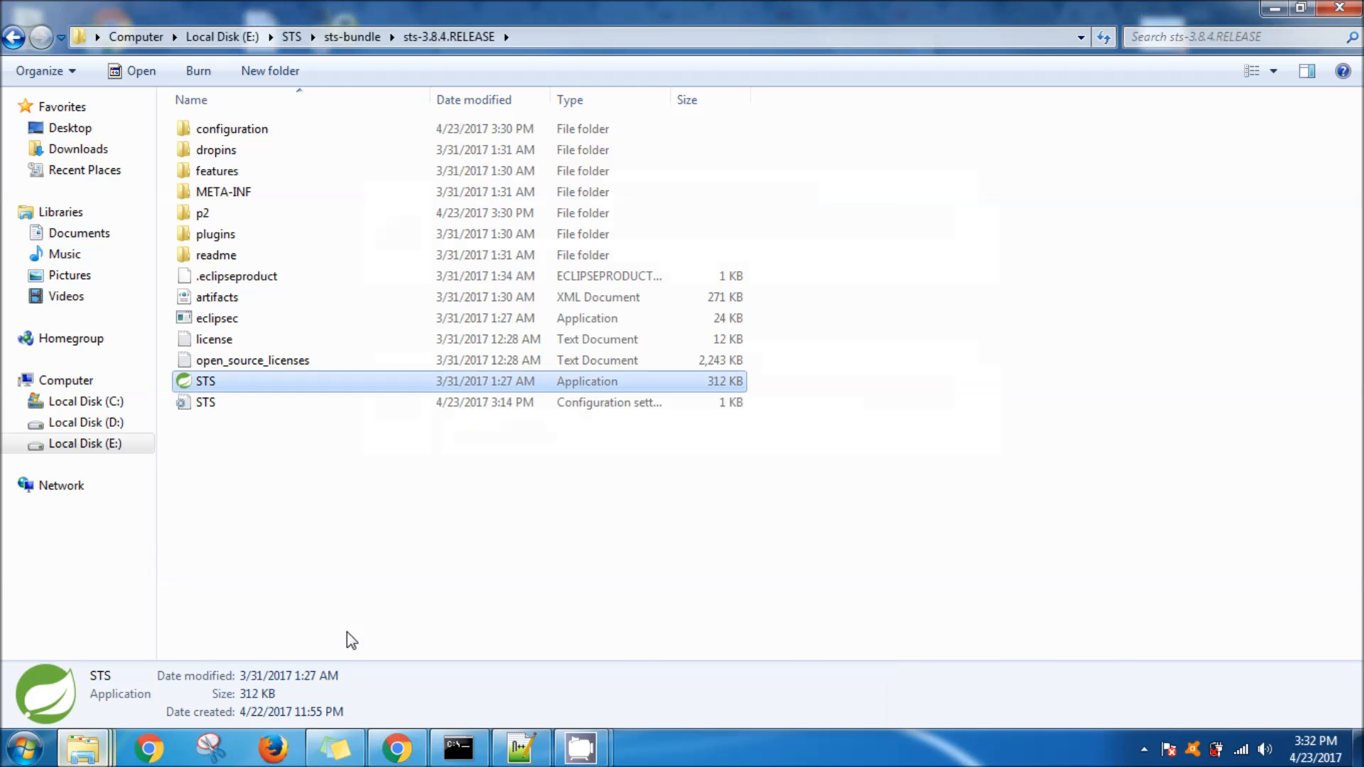
{"action": "mouse_move", "coordinate": [363, 393]}
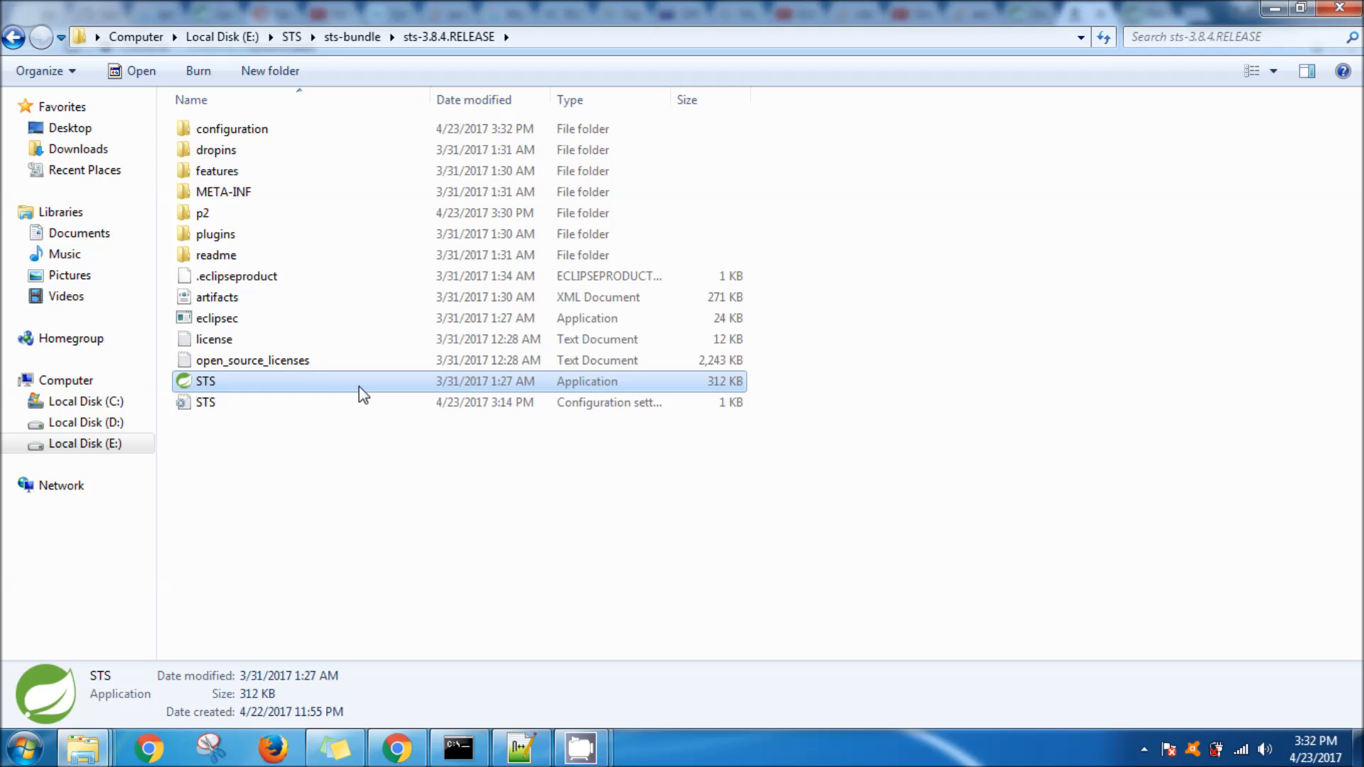
Run the 32-bit STS.exe and dismiss the Java exit code=13 error
{"action": "double_click", "coordinate": [205, 381]}
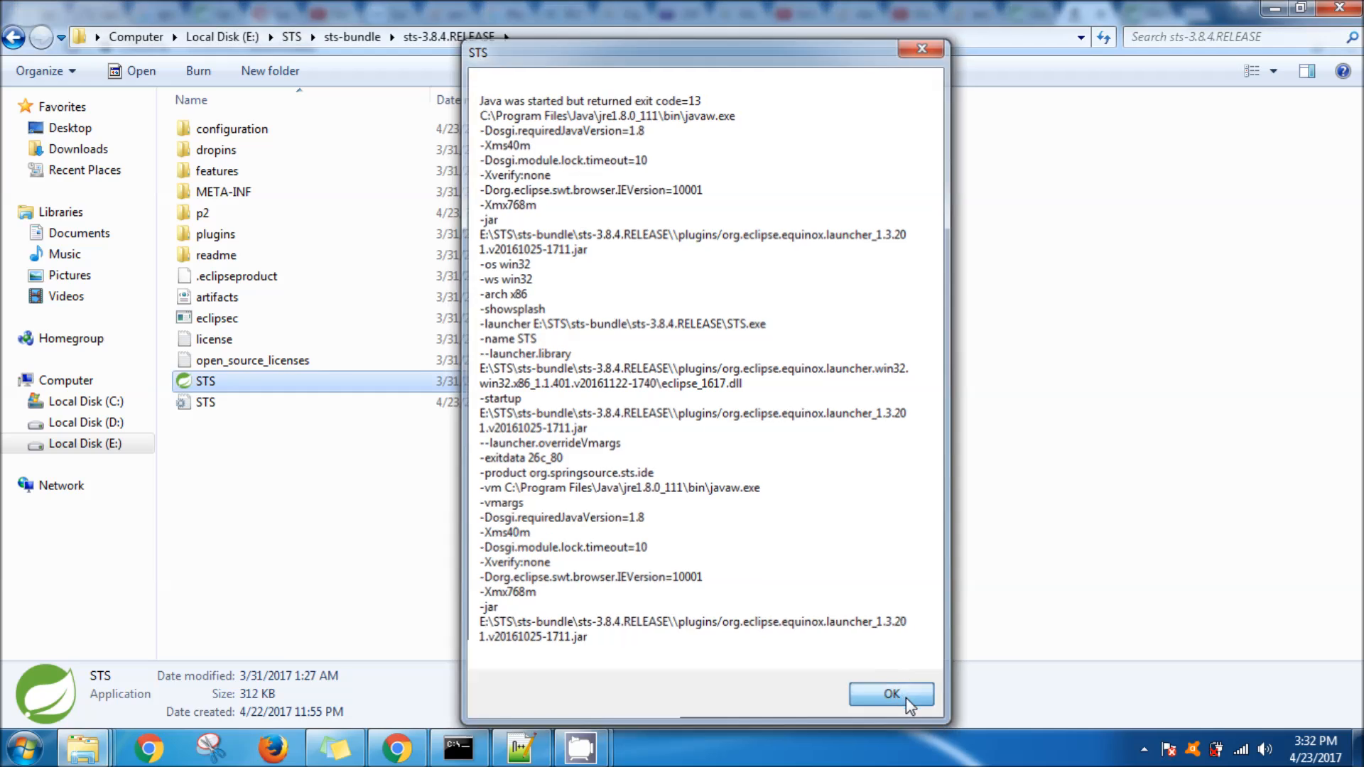
{"action": "left_click", "coordinate": [890, 694]}
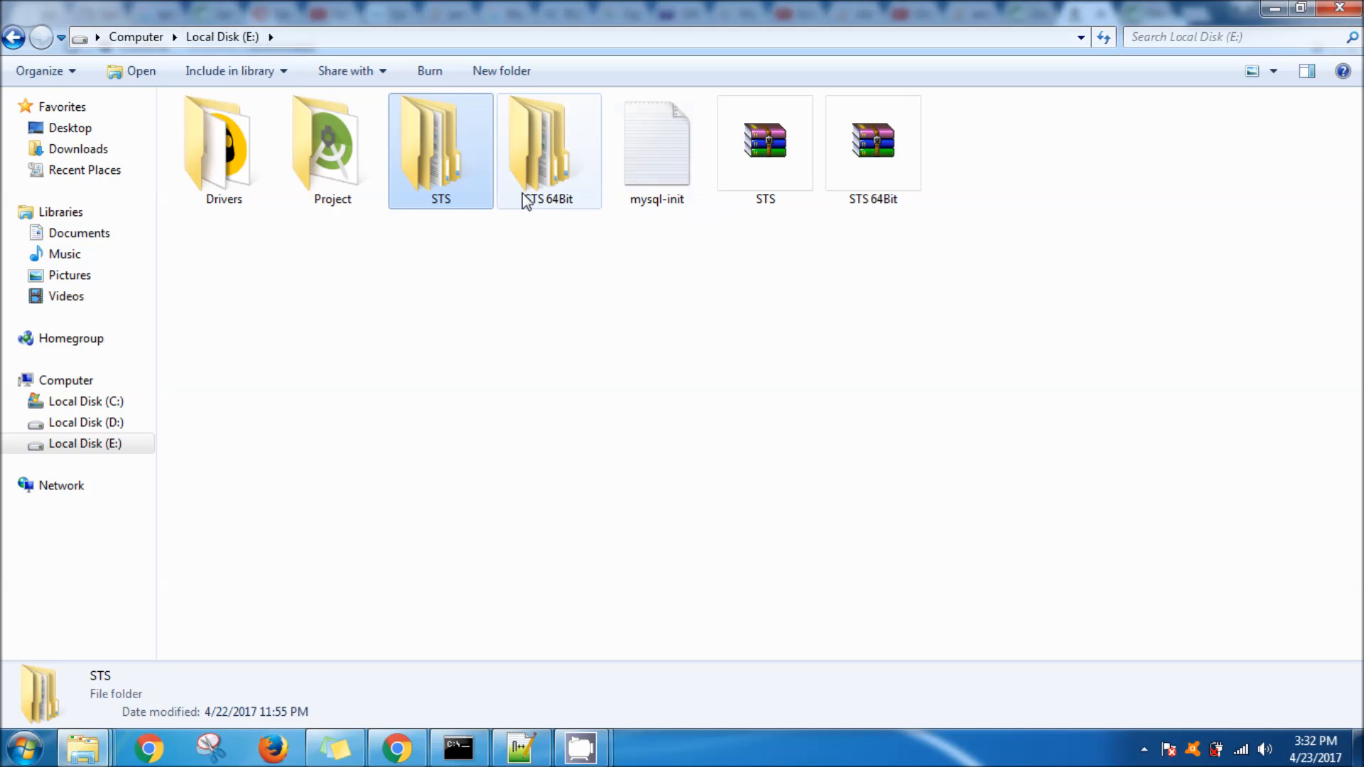
Launch STS.exe from STS 64Bit > sts-bundle > sts-3.8.4.RELEASE
{"action": "double_click", "coordinate": [549, 148]}
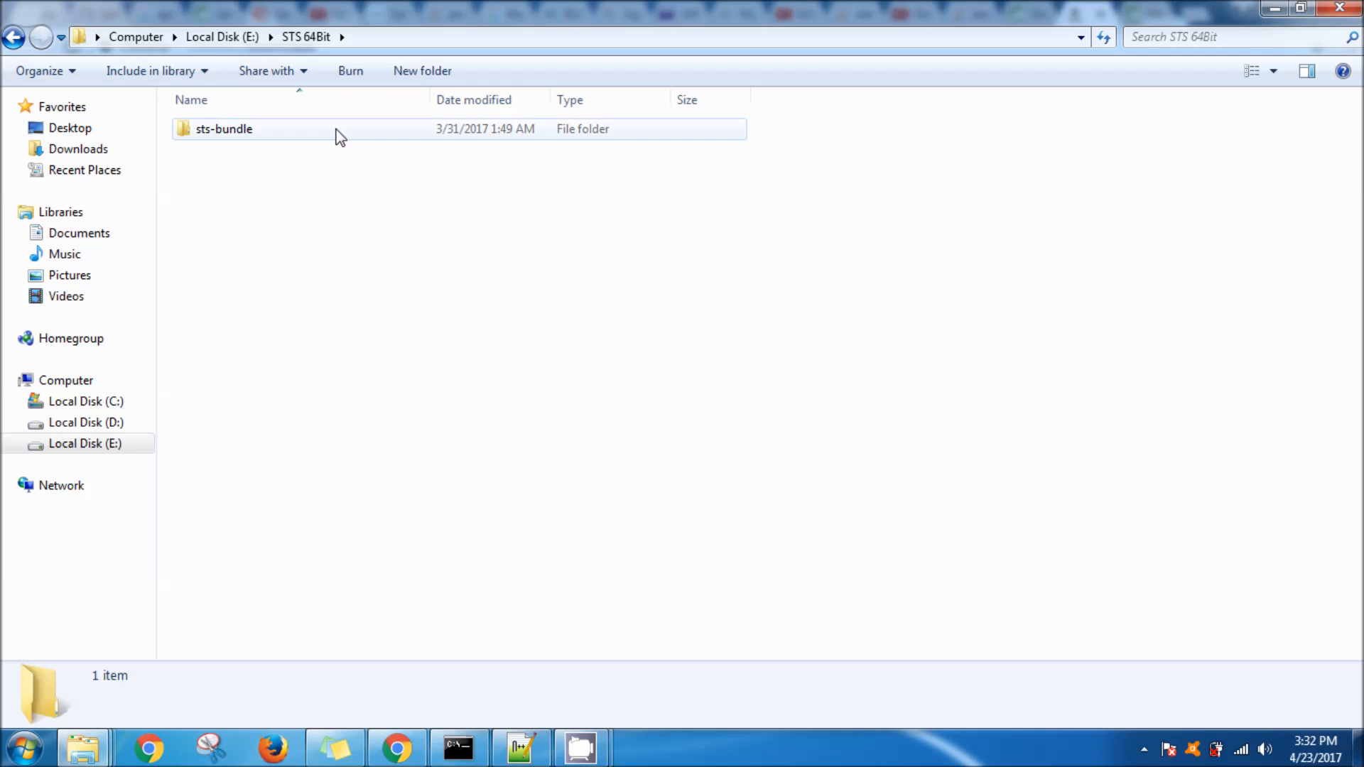
{"action": "double_click", "coordinate": [224, 129]}
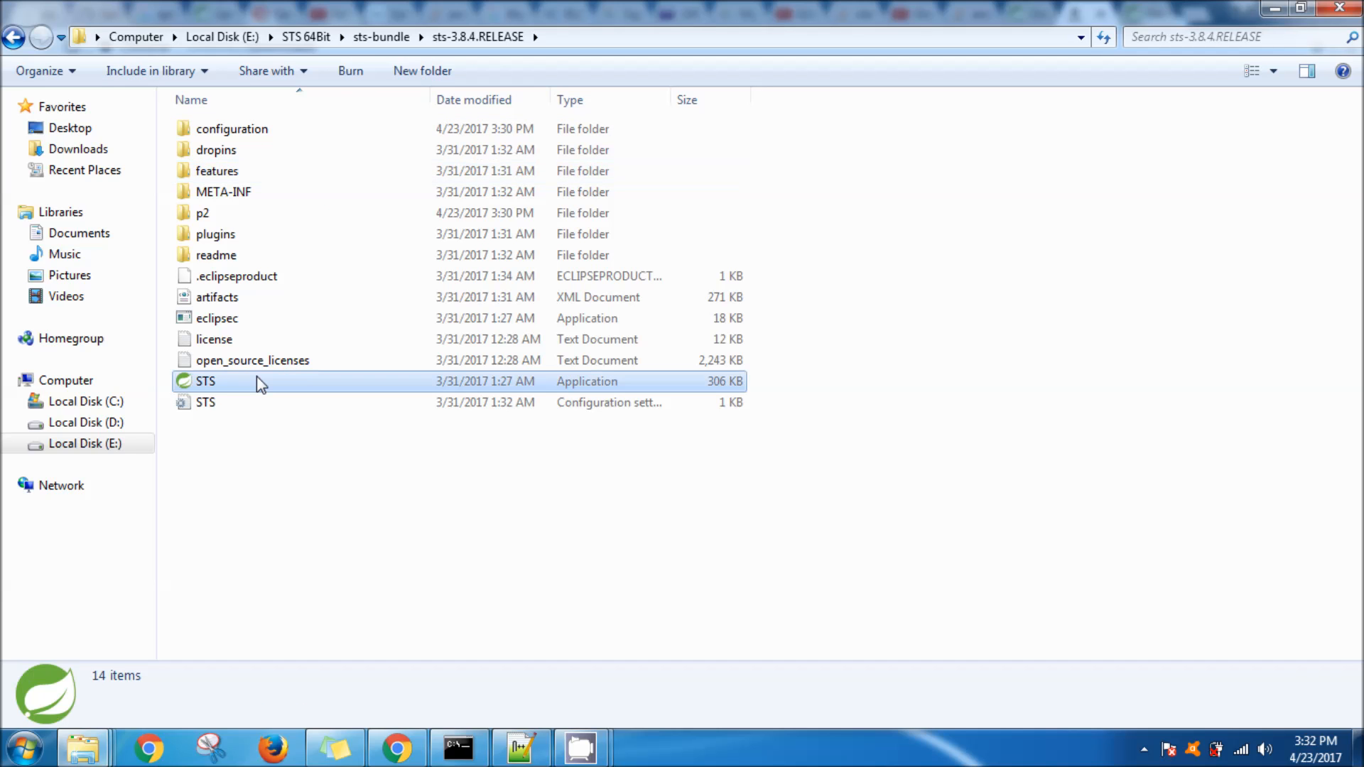
{"action": "left_click", "coordinate": [205, 381]}
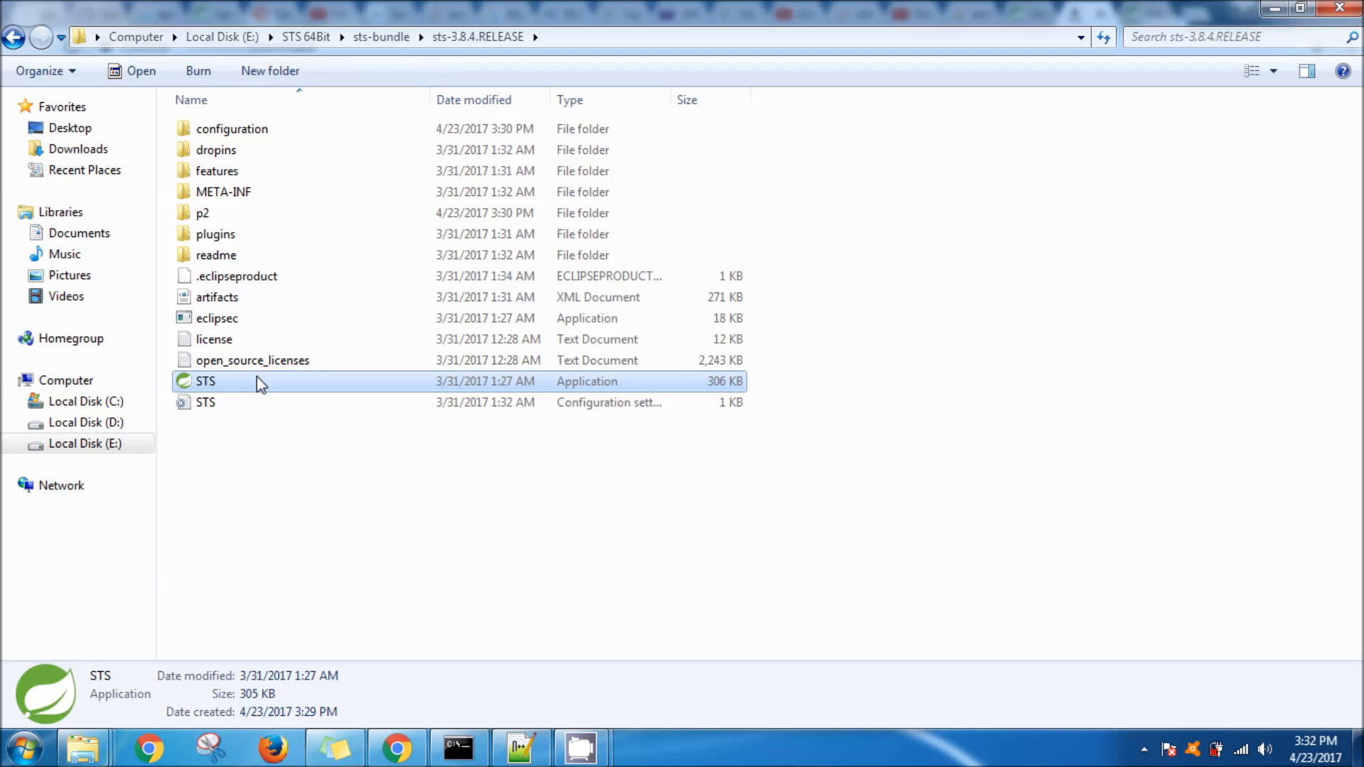
{"action": "double_click", "coordinate": [206, 380]}
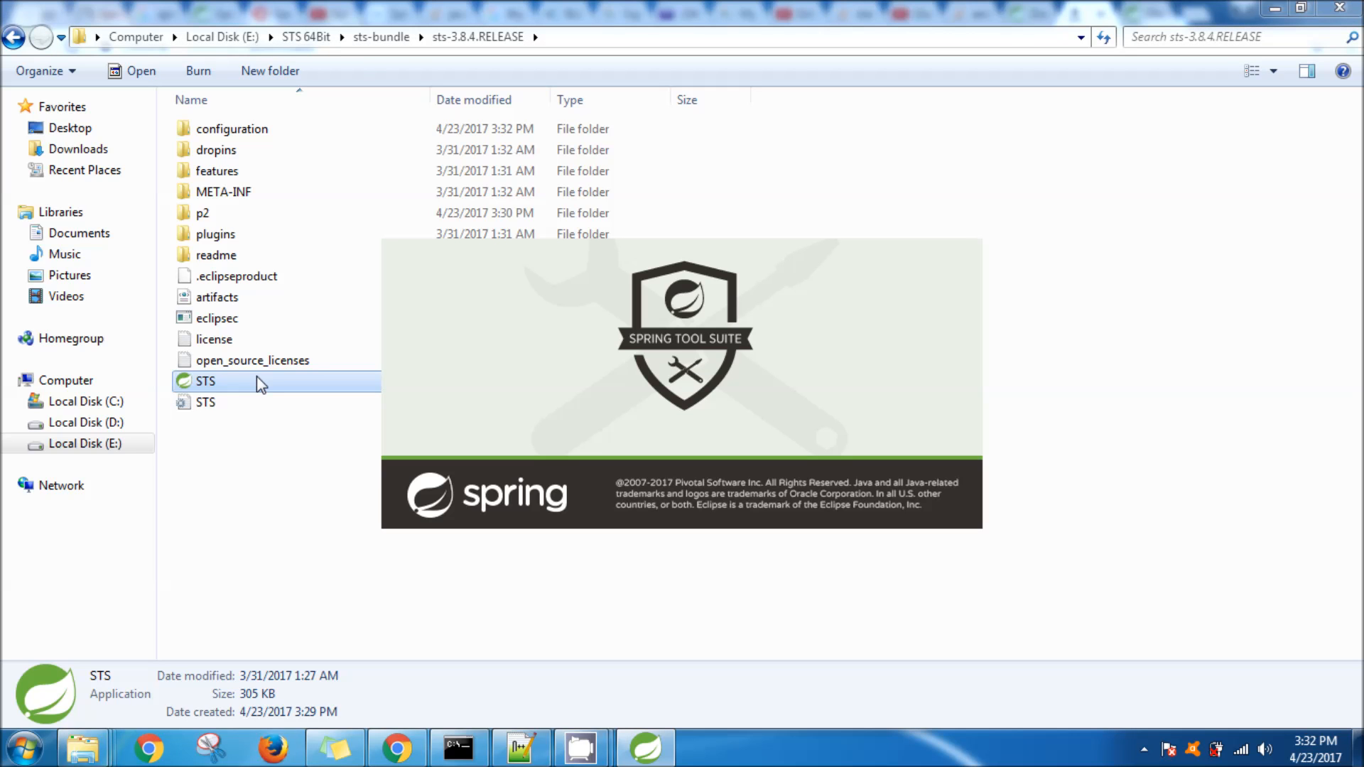